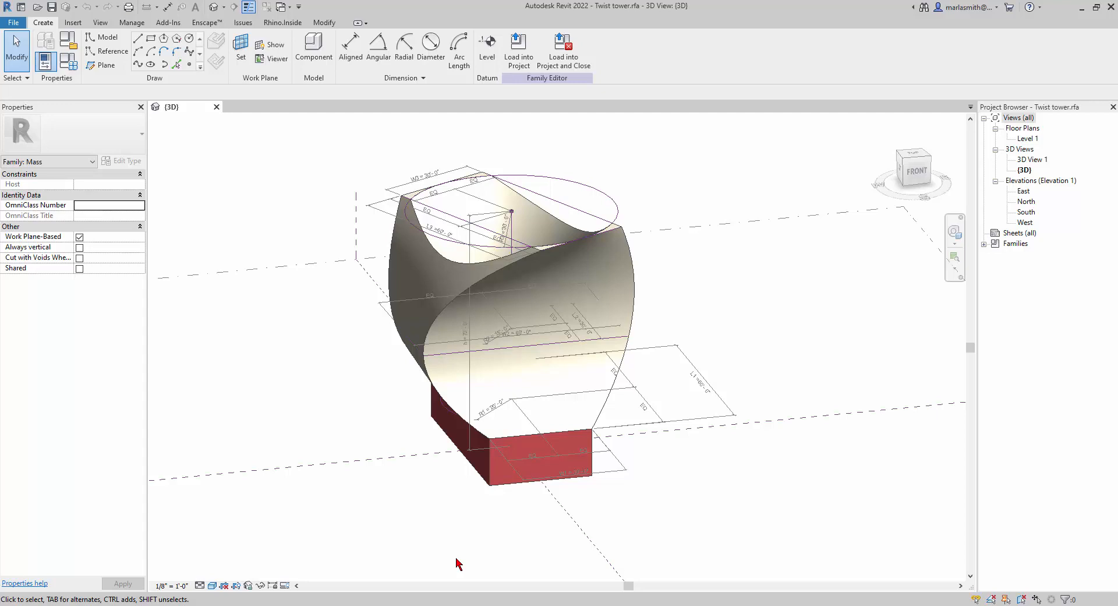
pyautogui.moveTo(456, 538)
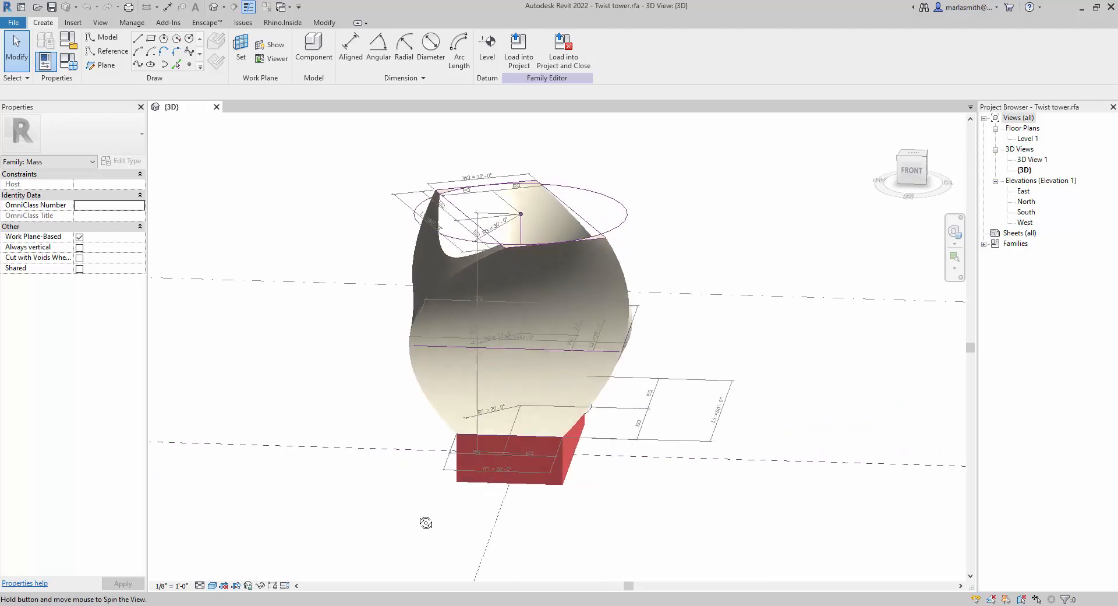
# Temporarily hide the tower form to inspect its rectangular profiles, then restore it
pyautogui.moveTo(426, 522); pyautogui.dragTo(540, 575)
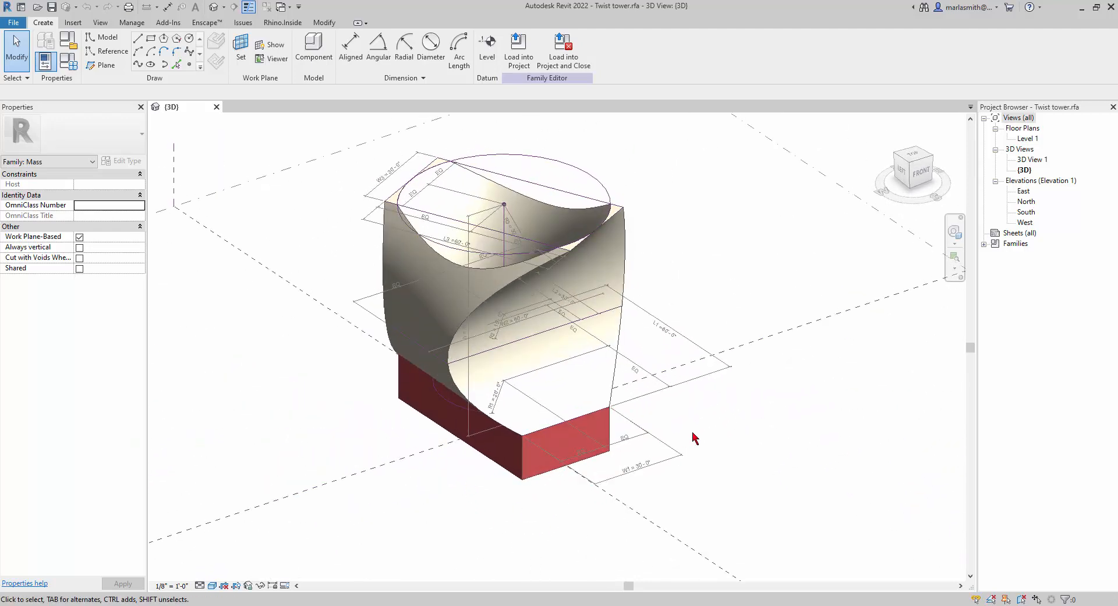
pyautogui.moveTo(695, 437); pyautogui.dragTo(560, 464)
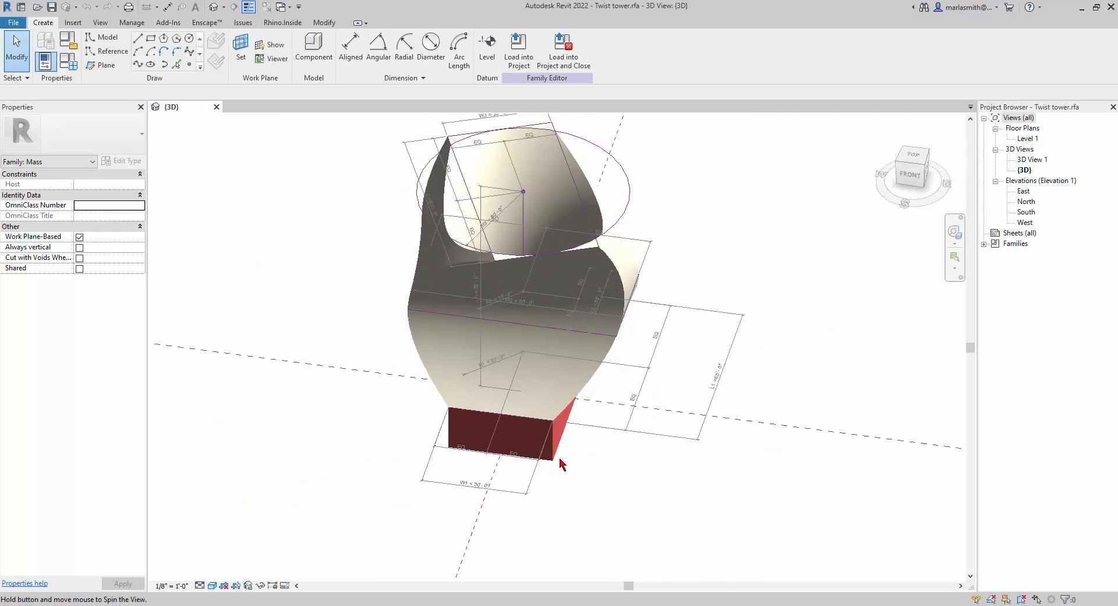
pyautogui.moveTo(412, 335)
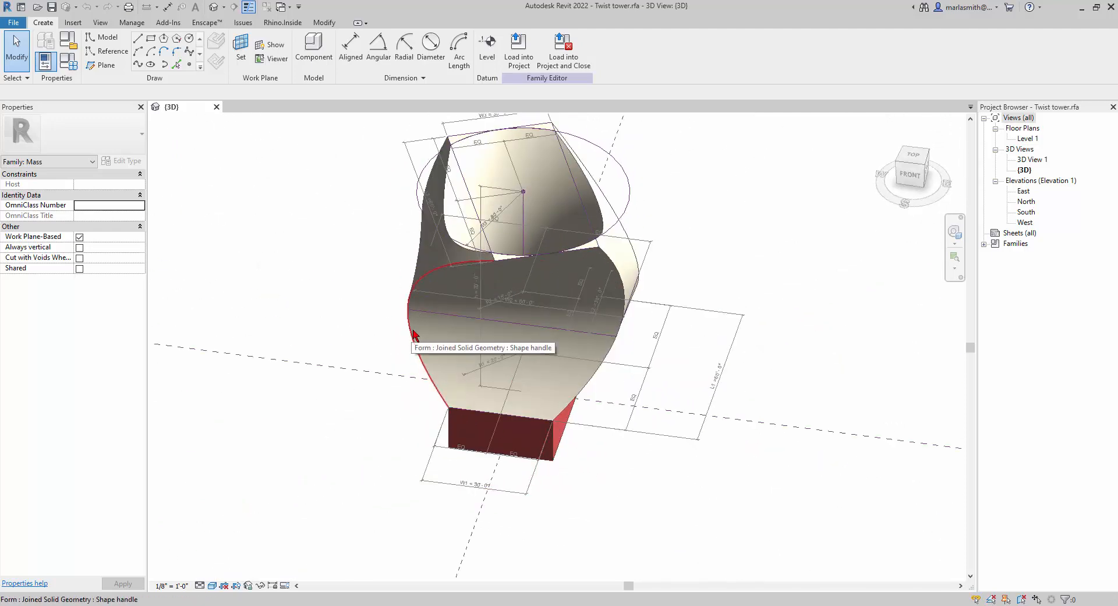
pyautogui.click(414, 332)
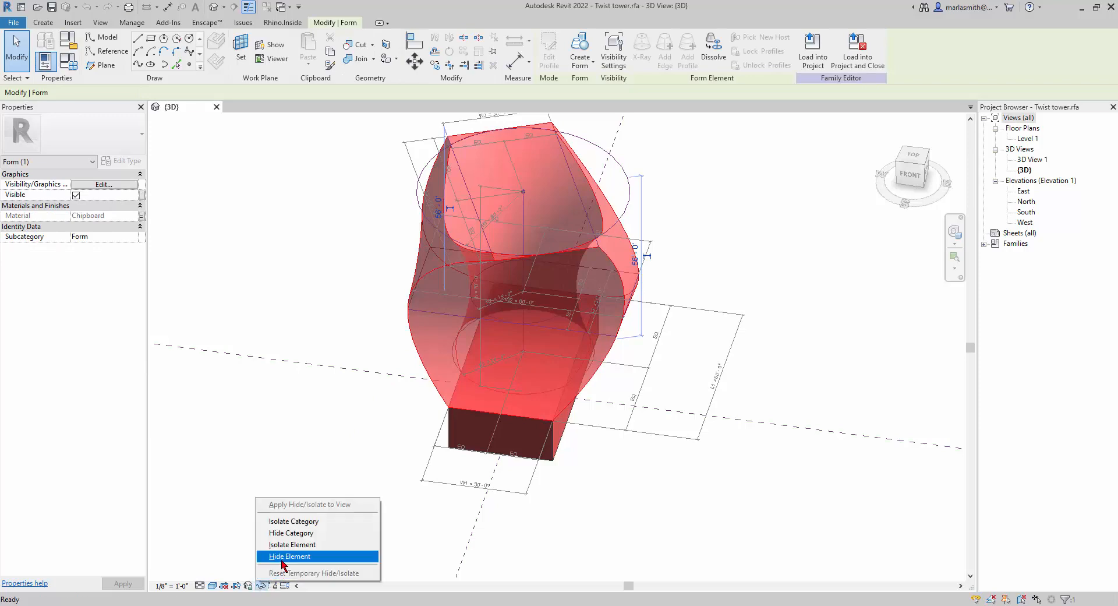
pyautogui.click(290, 555)
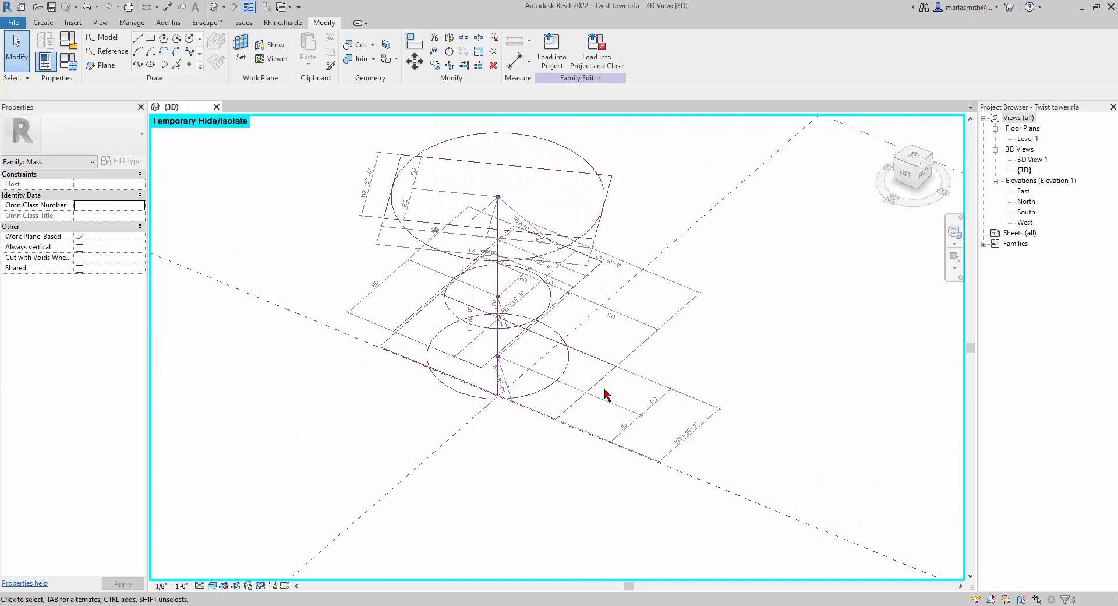
pyautogui.click(560, 312)
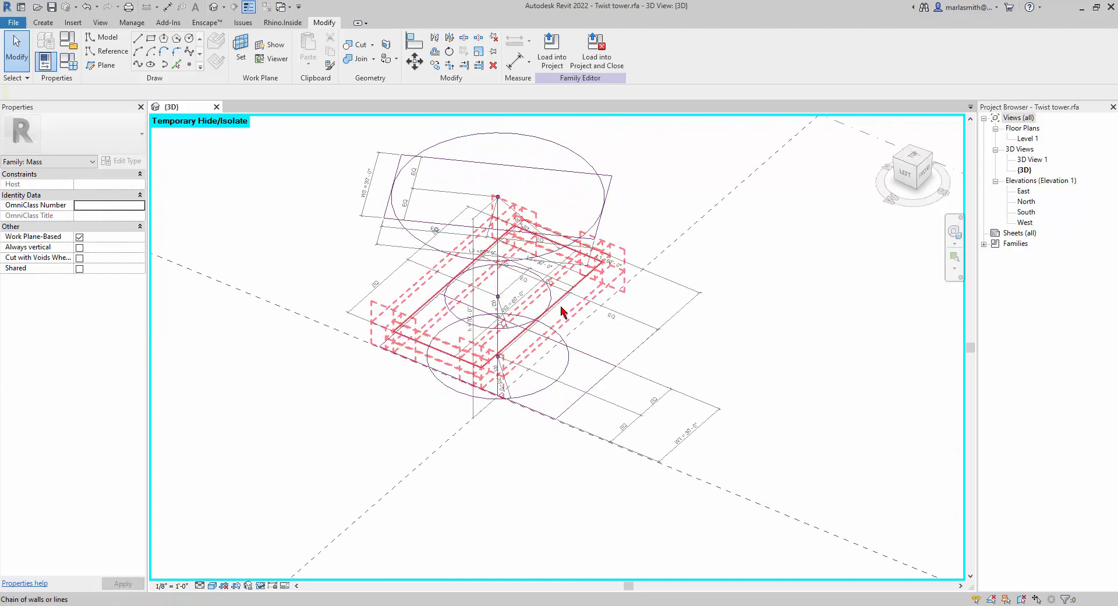
pyautogui.click(618, 198)
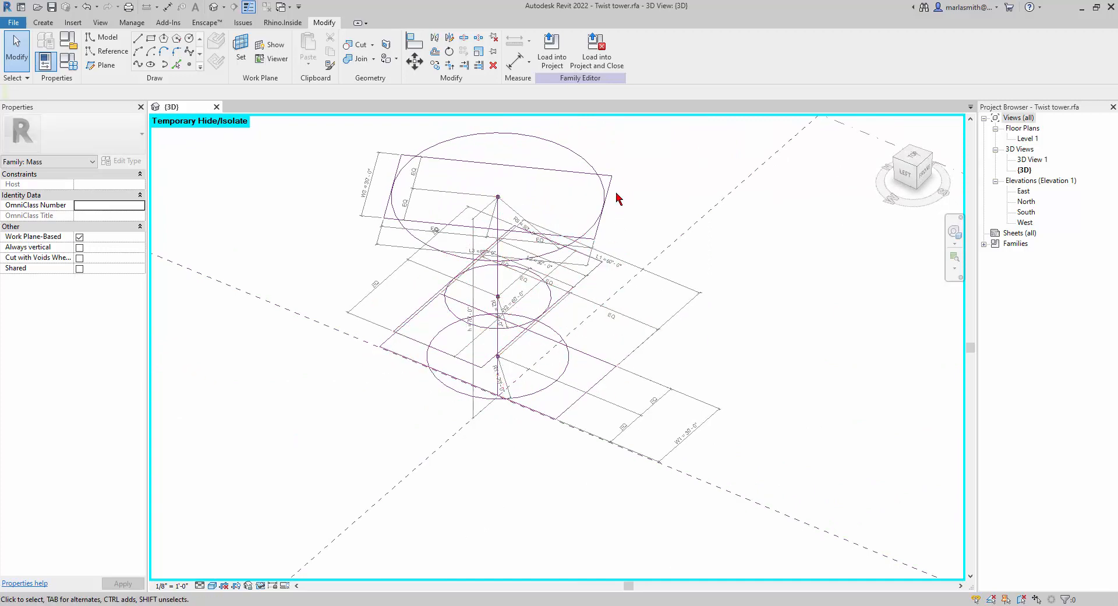
pyautogui.moveTo(657, 339)
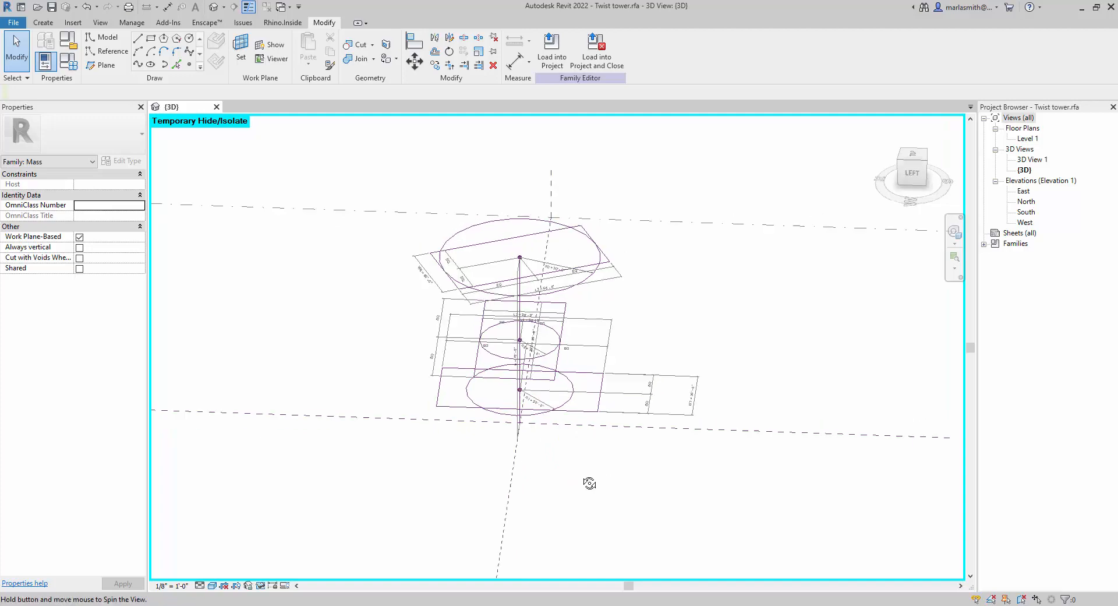
pyautogui.moveTo(589, 482); pyautogui.dragTo(525, 338)
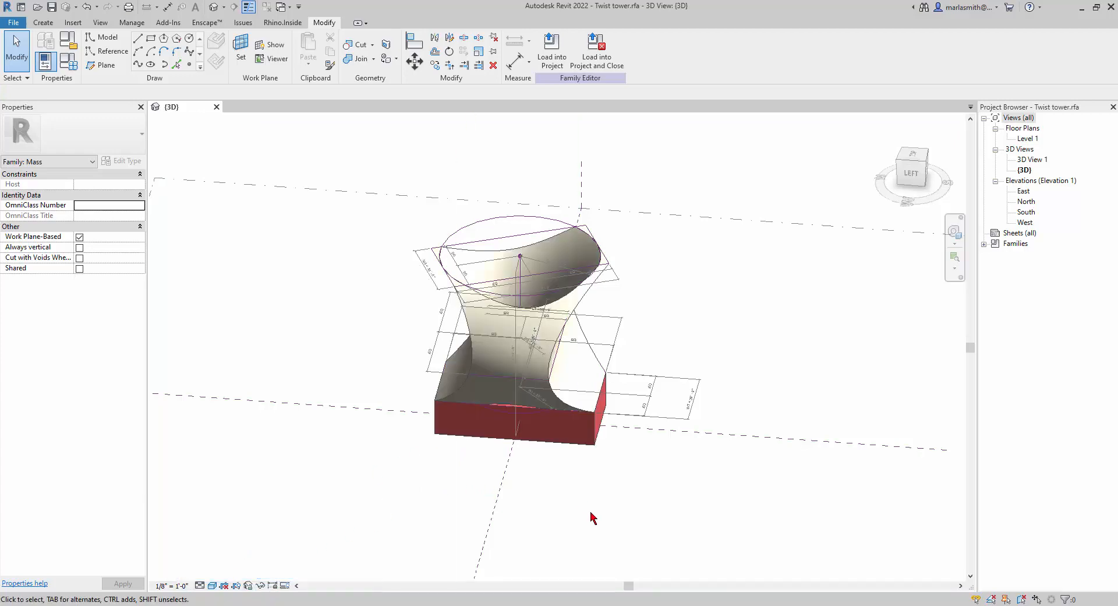
pyautogui.moveTo(592, 517); pyautogui.dragTo(509, 500)
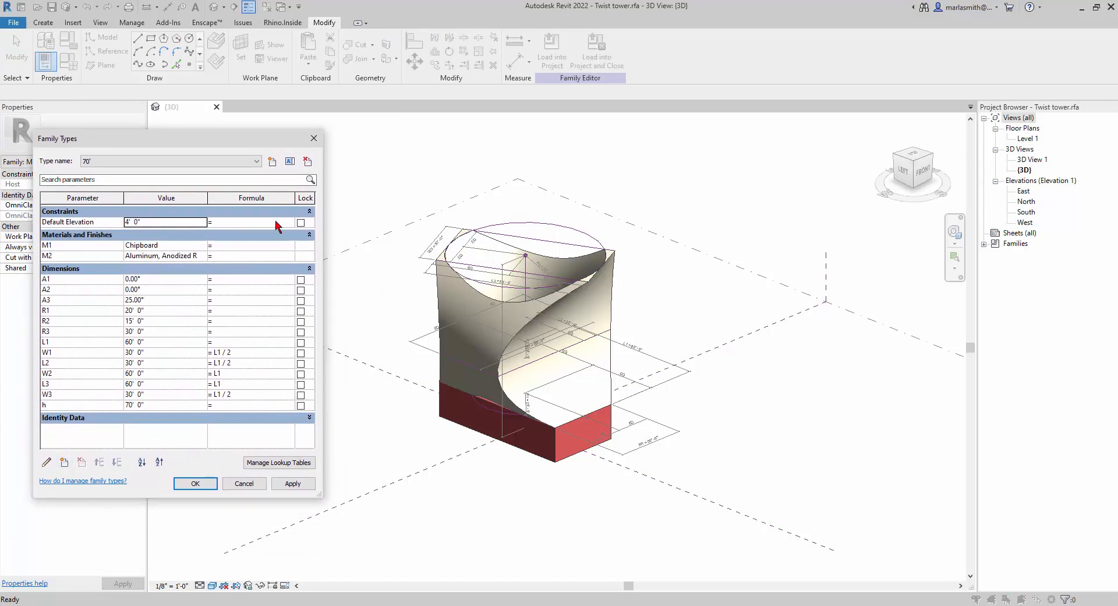
# Apply the 60' family type and then the 40' type, reshaping the tower each time
pyautogui.click(170, 160)
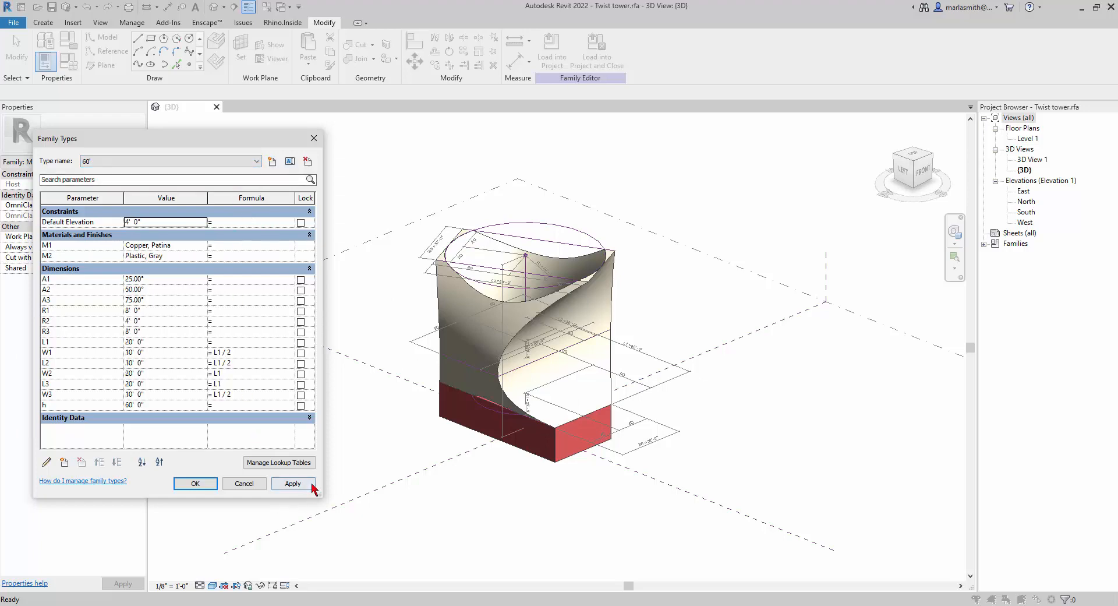
pyautogui.click(293, 483)
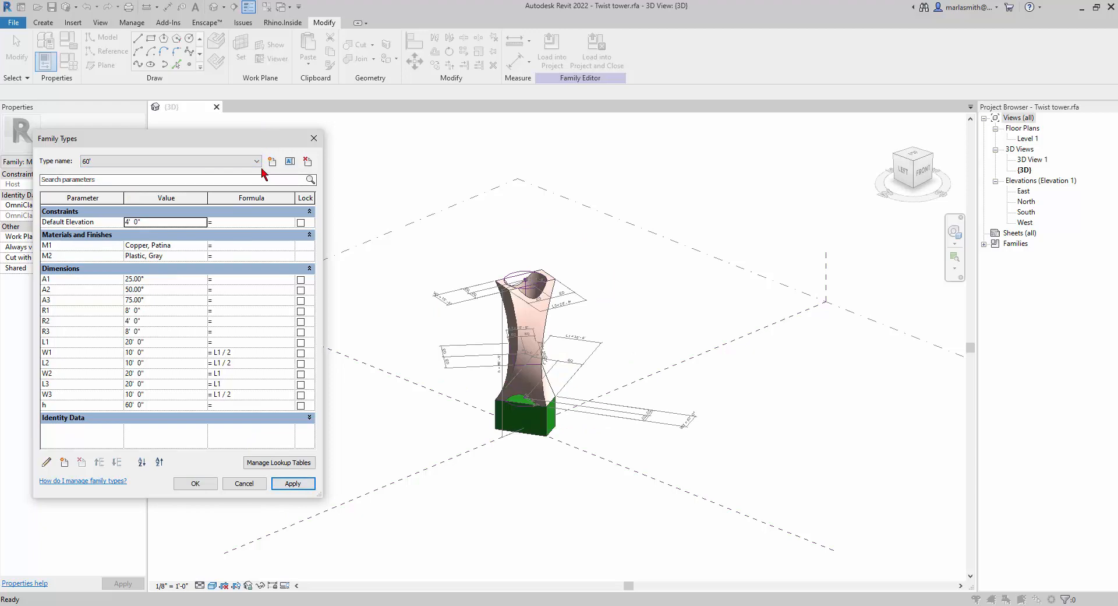
pyautogui.click(257, 161)
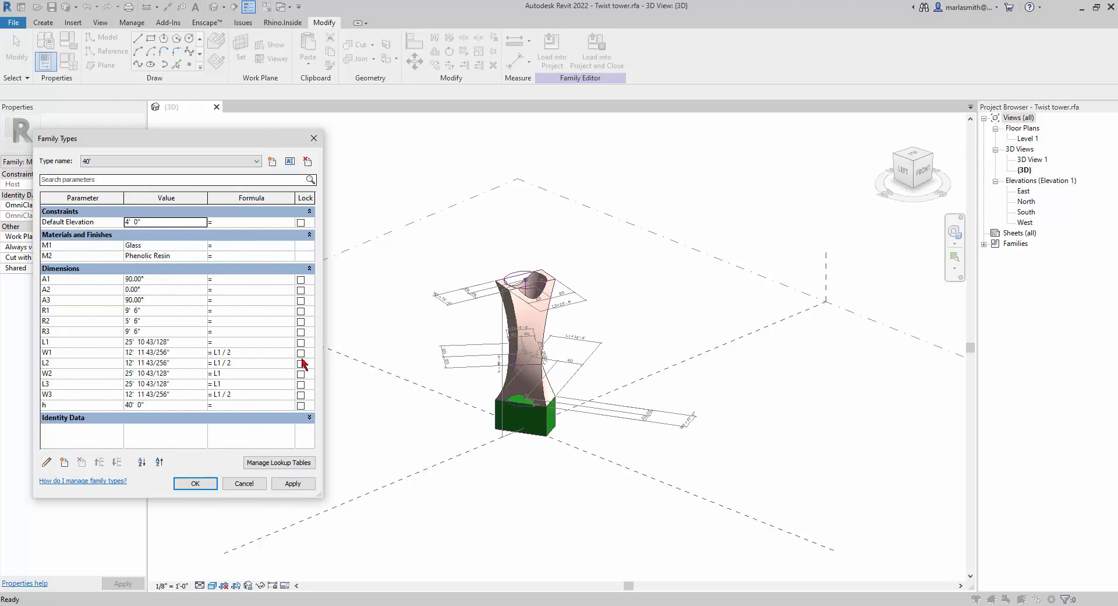
pyautogui.click(292, 483)
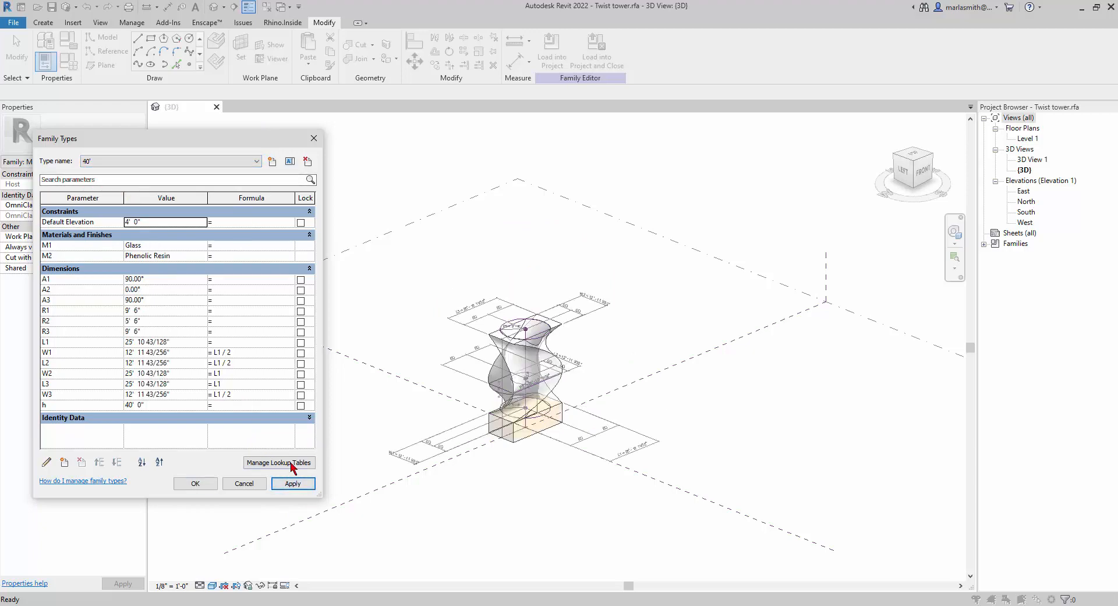